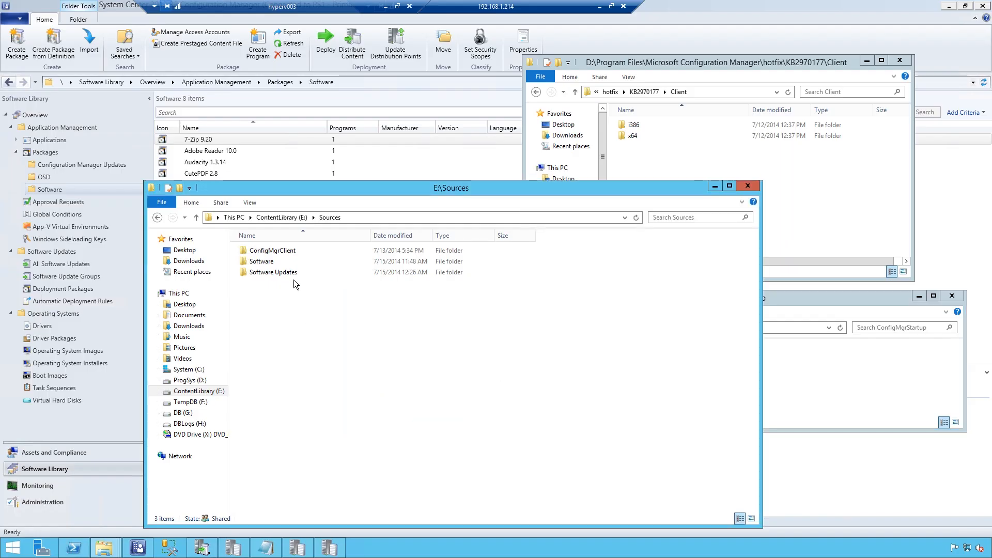
Browse into E:\Sources\ConfigMgrClient\Hotfix and D:\Program Files\Microsoft Configuration Manager
double_click(275, 250)
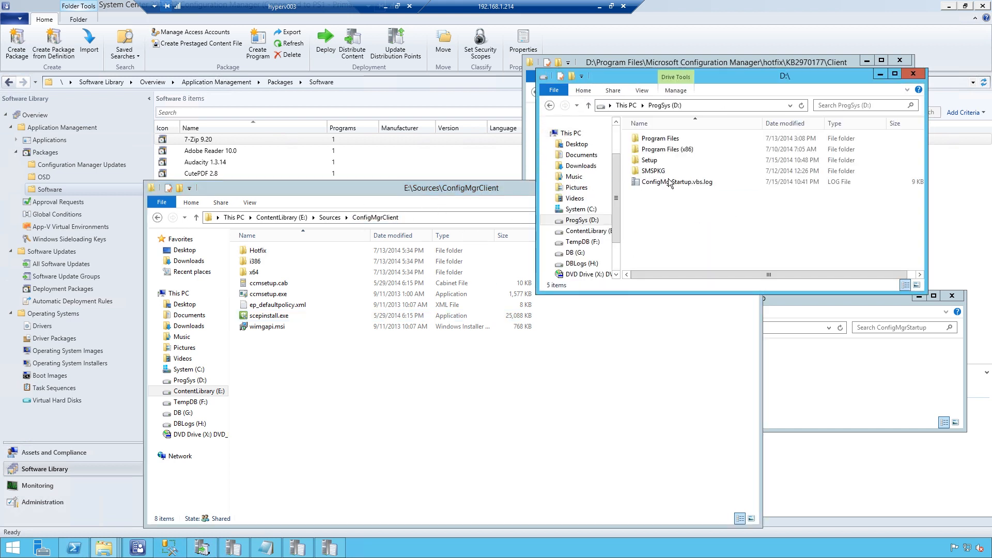
double_click(661, 137)
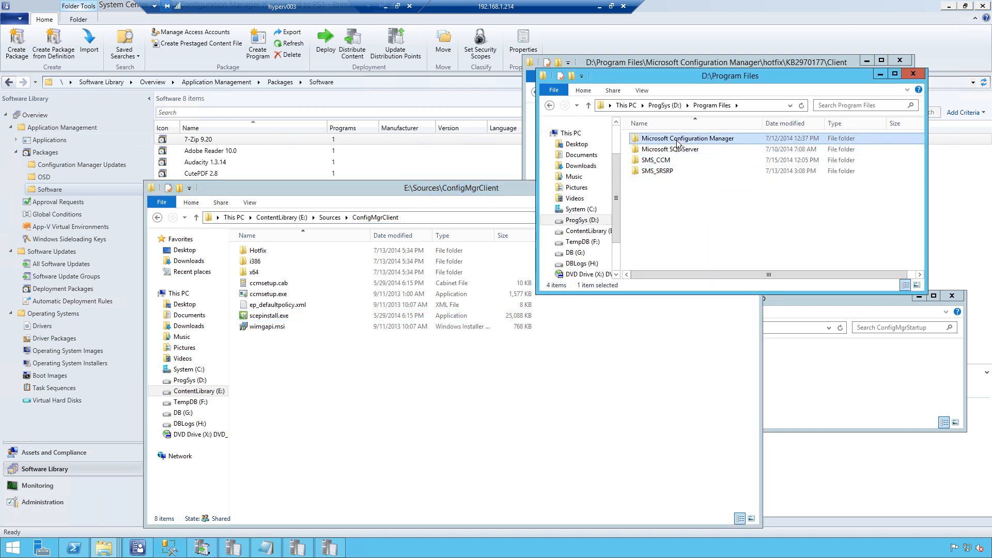
double_click(688, 137)
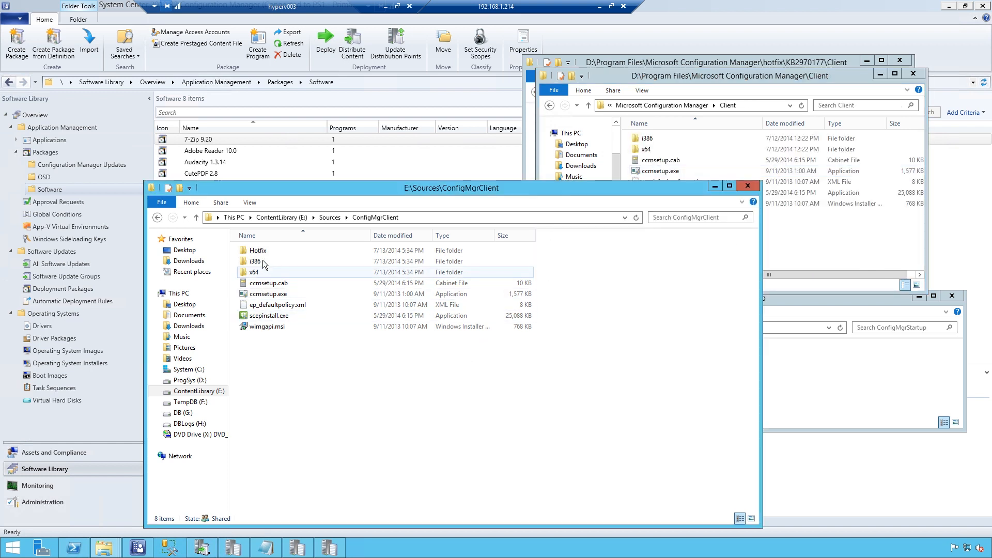
double_click(257, 250)
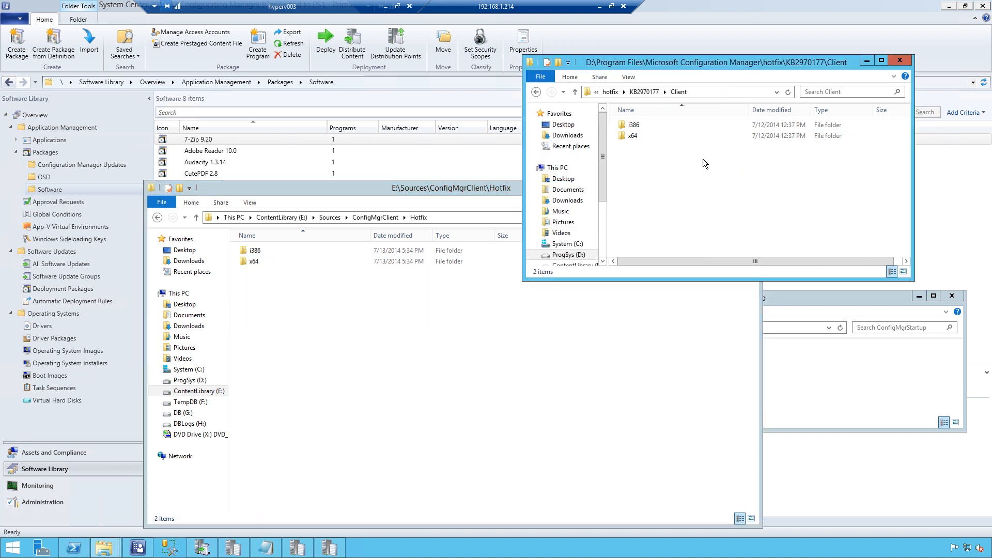
Open the hotfix\KB2970177\Client folder showing the i386 and x64 client hotfixes
left_click(644, 92)
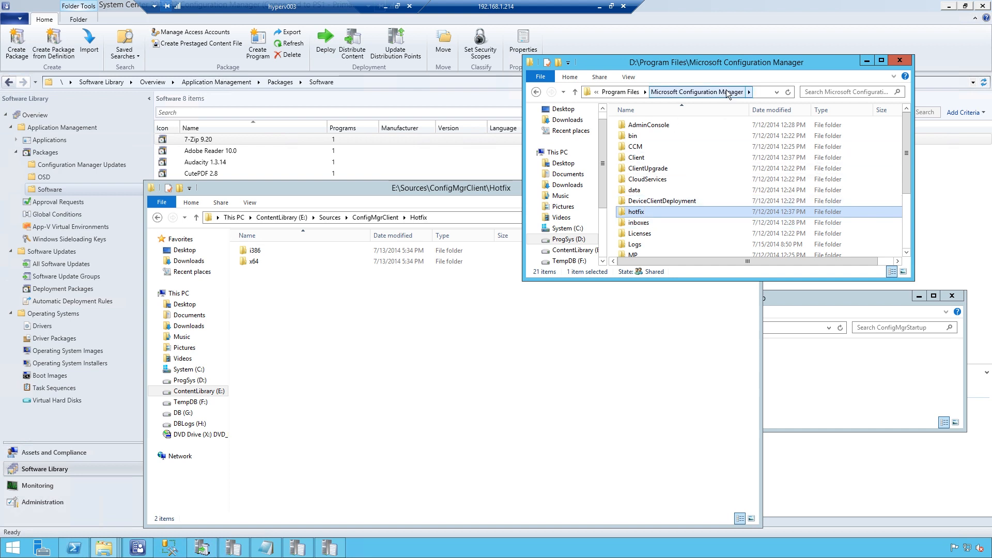
double_click(636, 210)
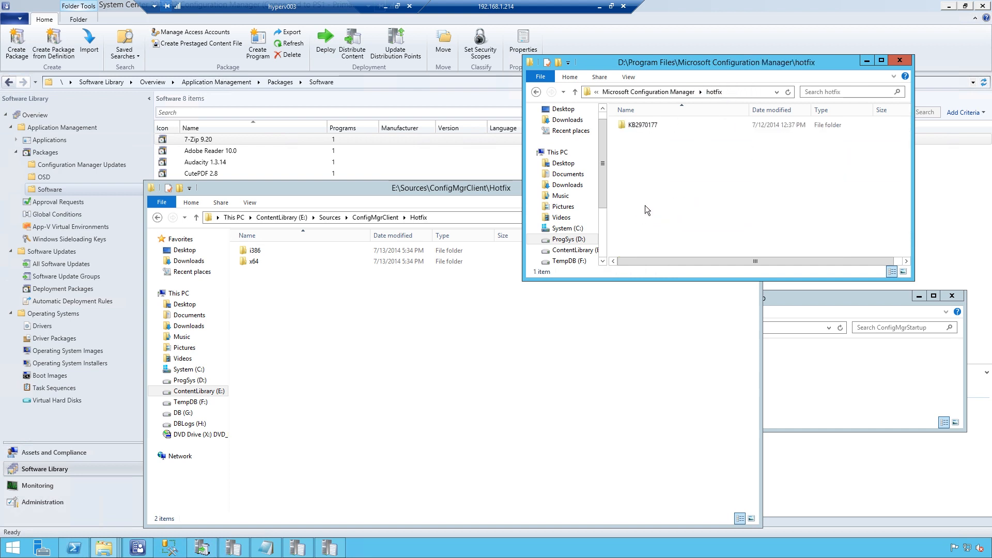
double_click(641, 125)
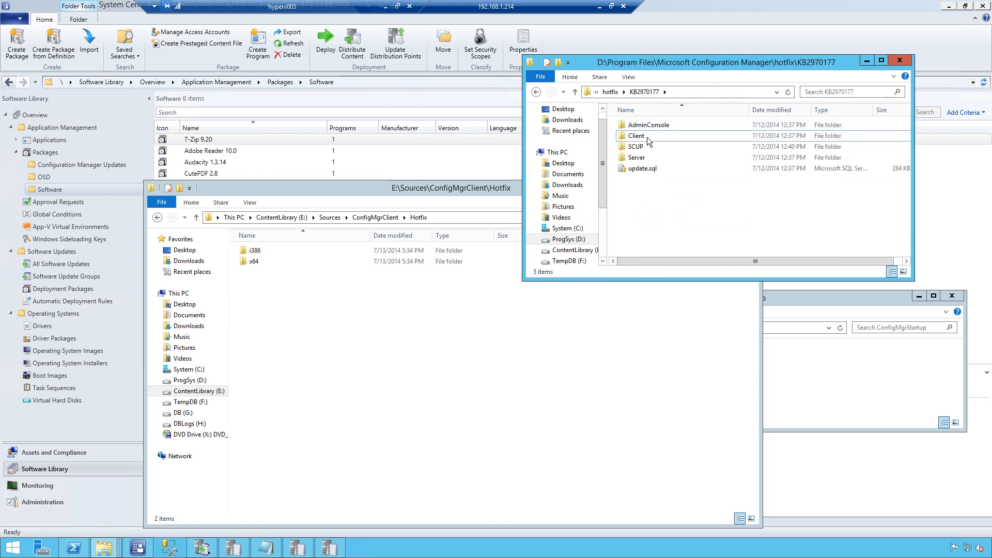
double_click(638, 135)
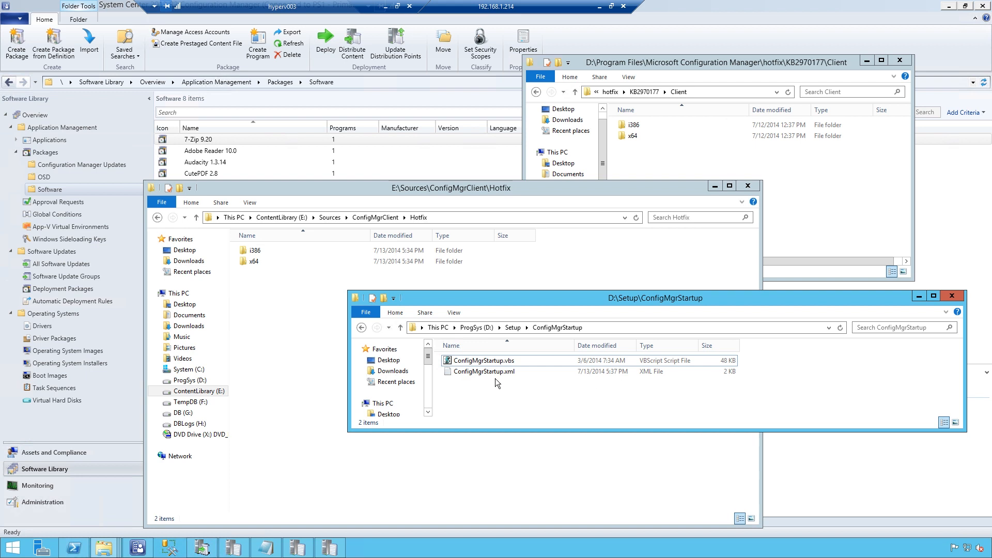
Open ConfigMgrStartup.xml in Notepad via Edit, then move to DC01's Group Policy Management
right_click(482, 371)
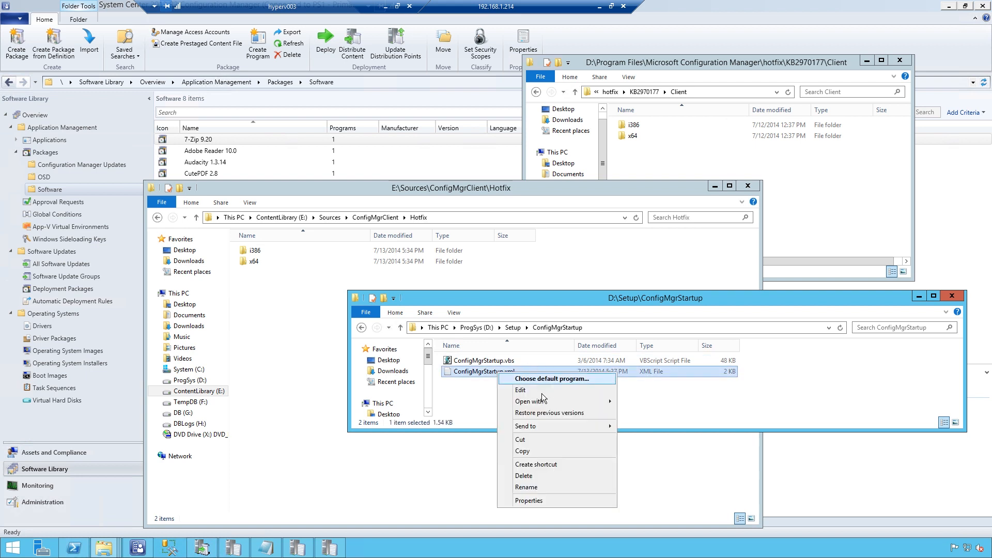
left_click(520, 389)
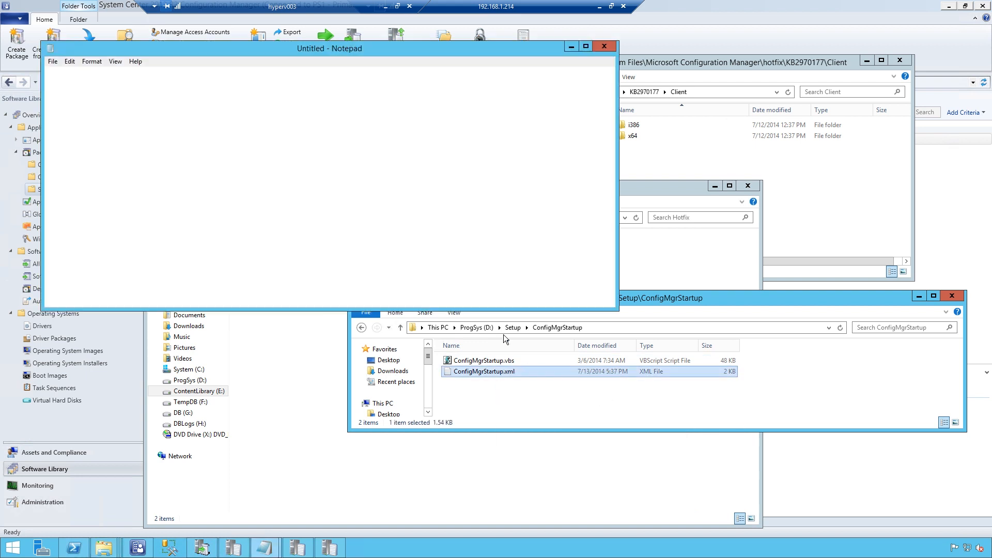
double_click(487, 371)
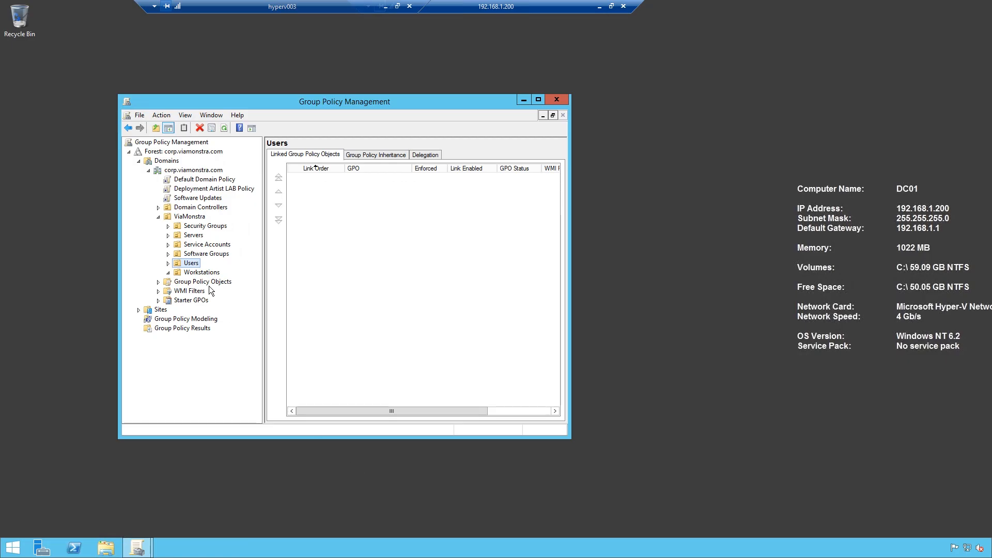
Create a new GPO named 'Install CM2012 Client' linked to the Workstations OU
right_click(200, 272)
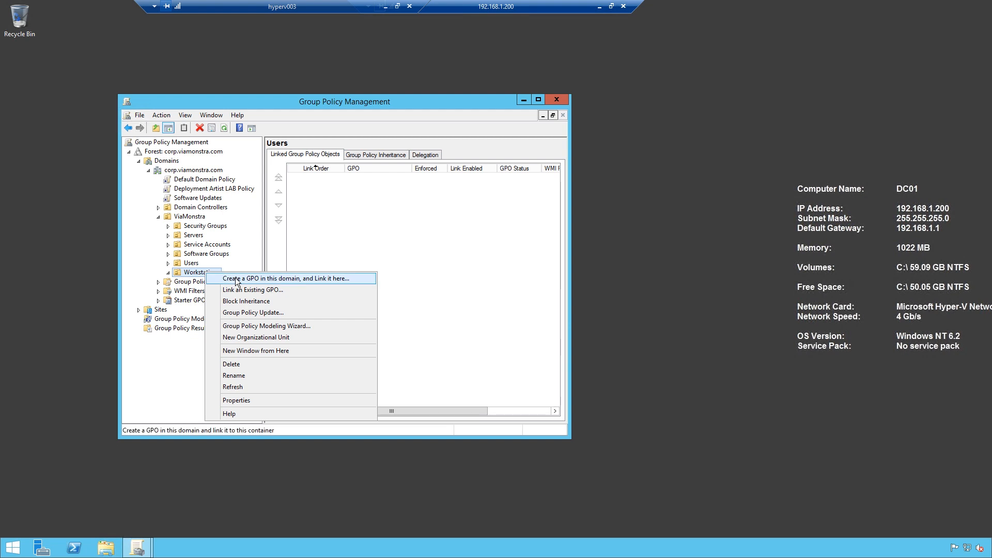
left_click(285, 278)
type("Install CM2012")
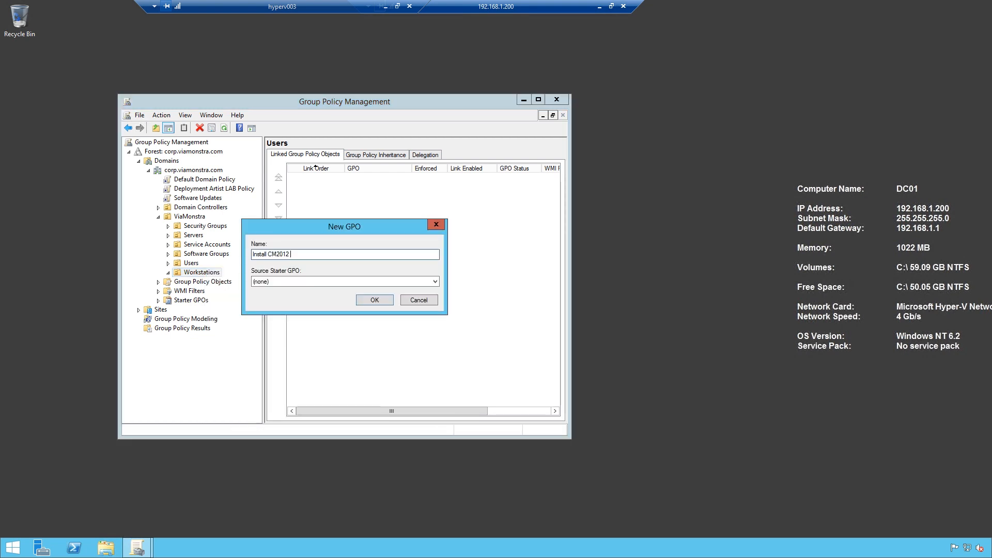
left_click(374, 300)
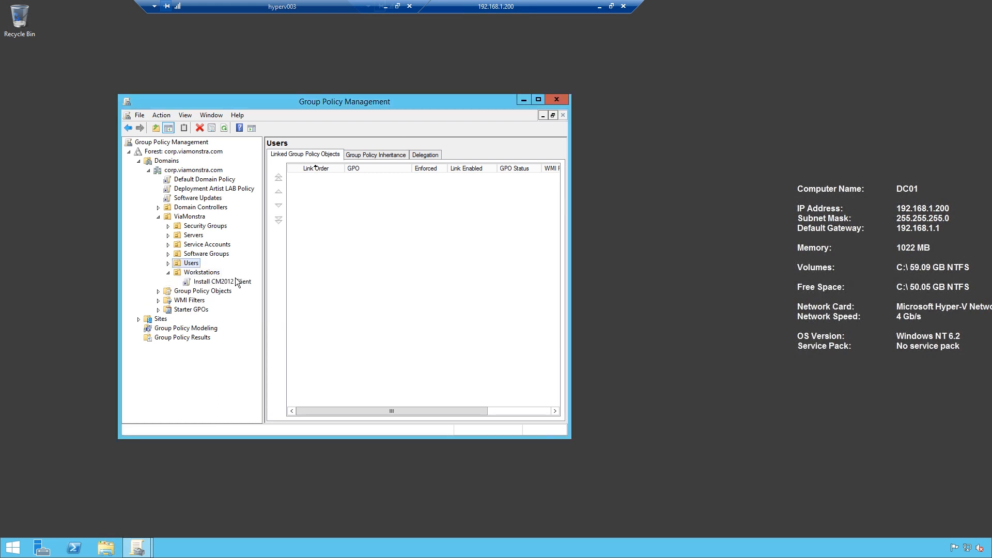
Edit the GPO and reach Computer Policies > Windows Settings > Startup script properties
right_click(221, 281)
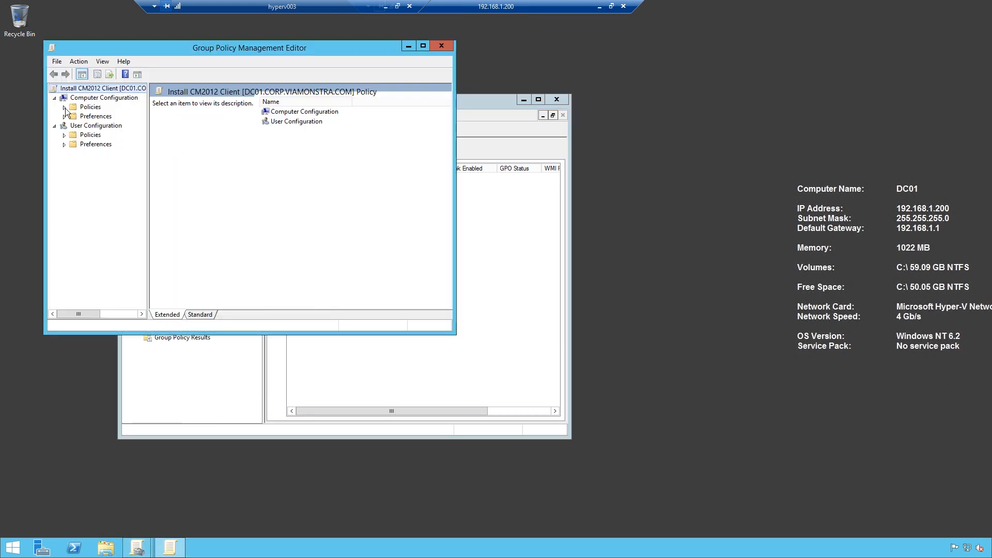
left_click(64, 107)
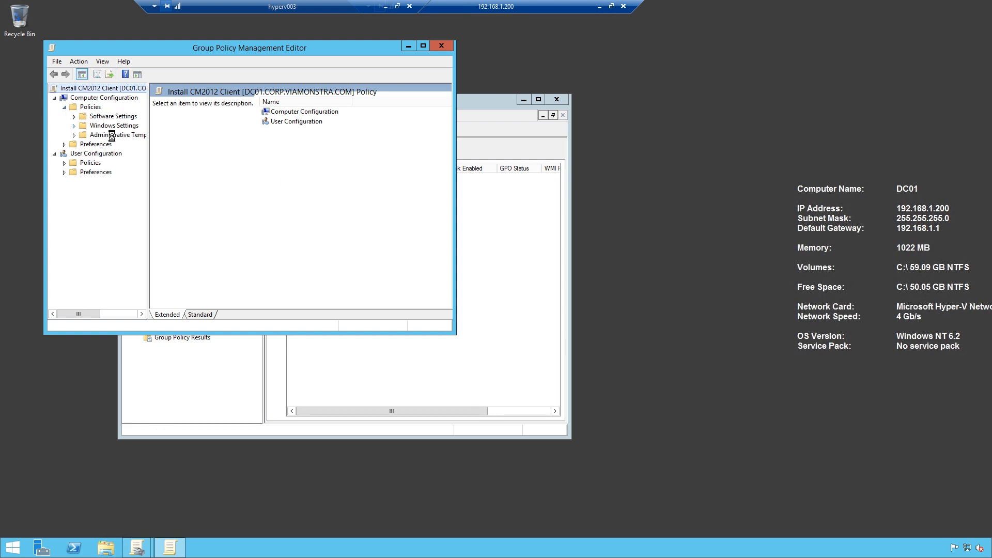
left_click(114, 144)
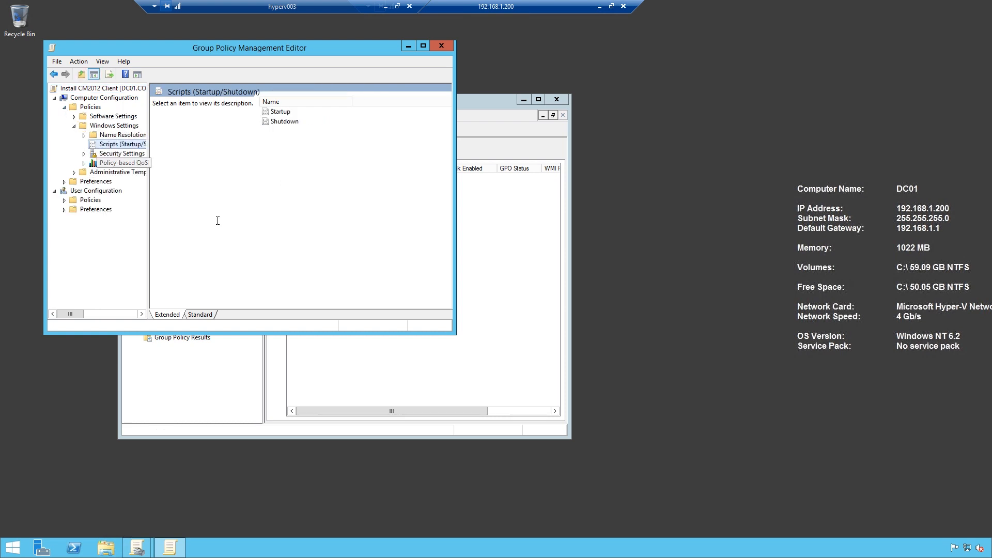
double_click(280, 112)
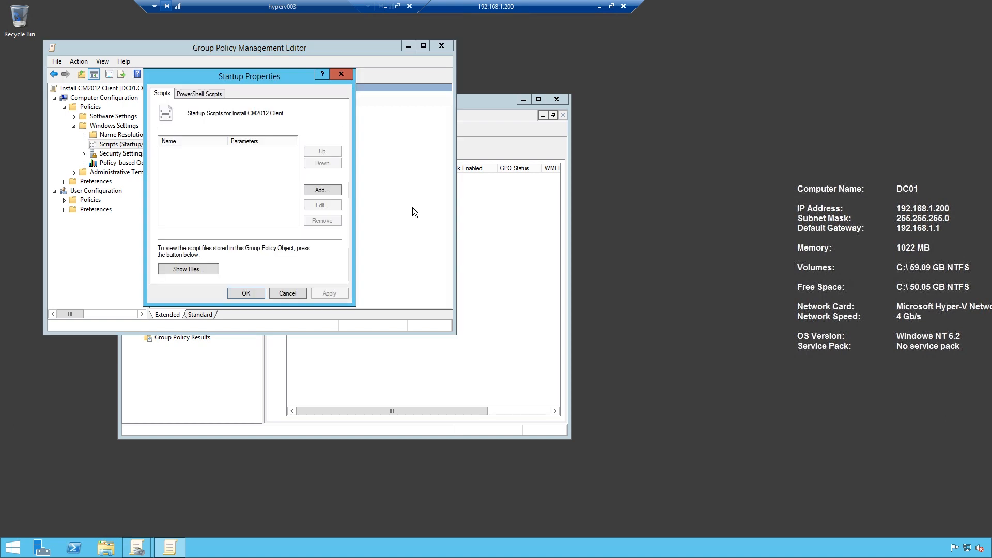
Show the GPO's Startup scripts folder and browse to \\cm01\d$\ConfigMgrStartup
left_click(188, 269)
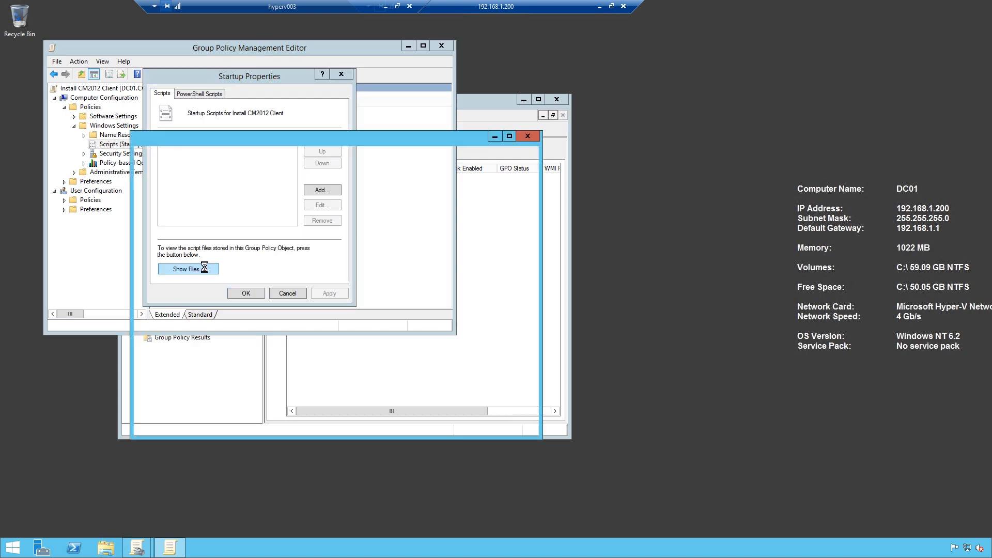
left_click(184, 269)
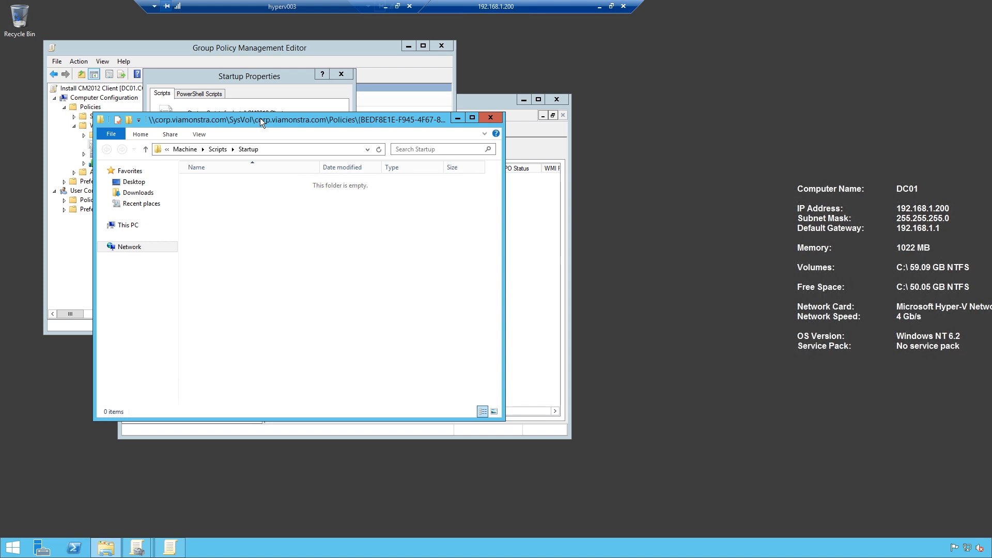
type("\\\\cm01\\d$")
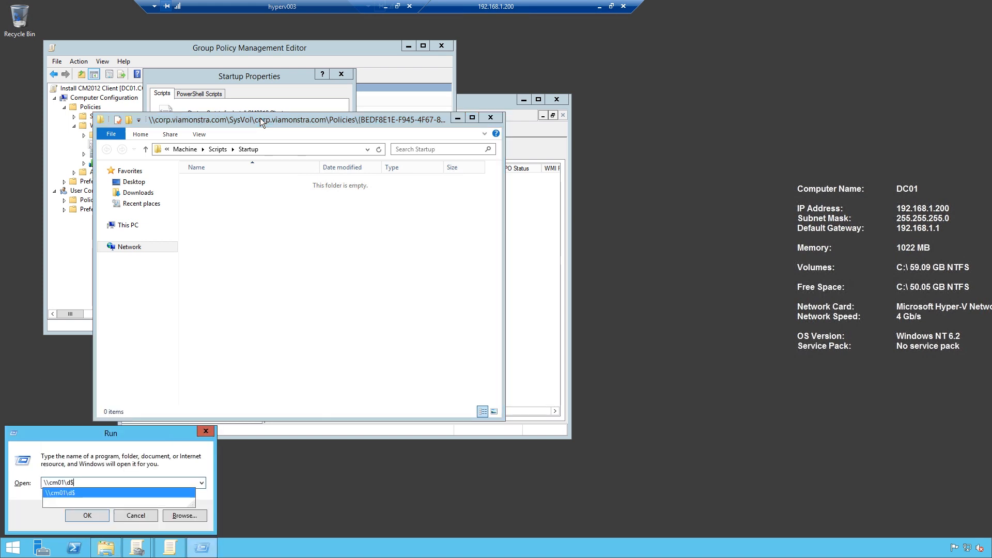
left_click(87, 515)
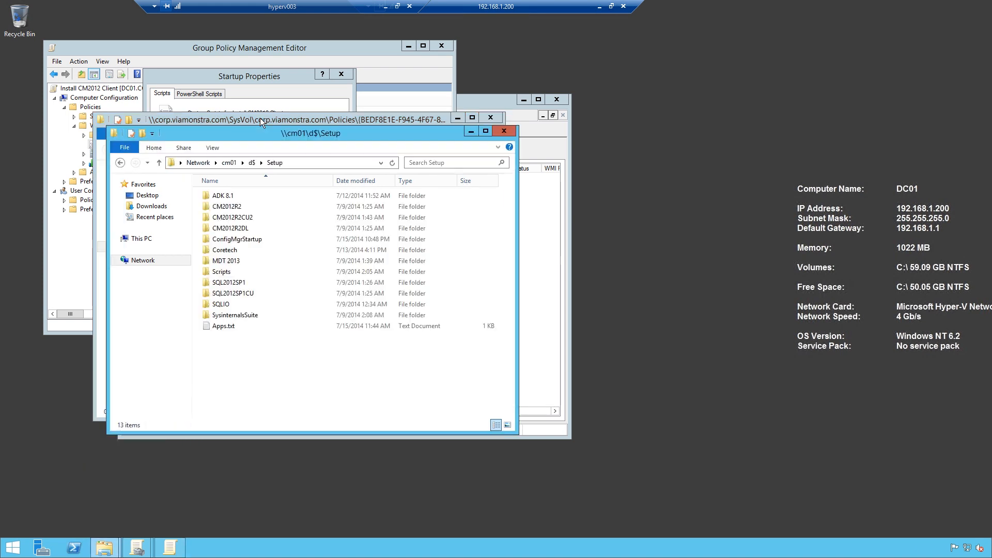
double_click(236, 239)
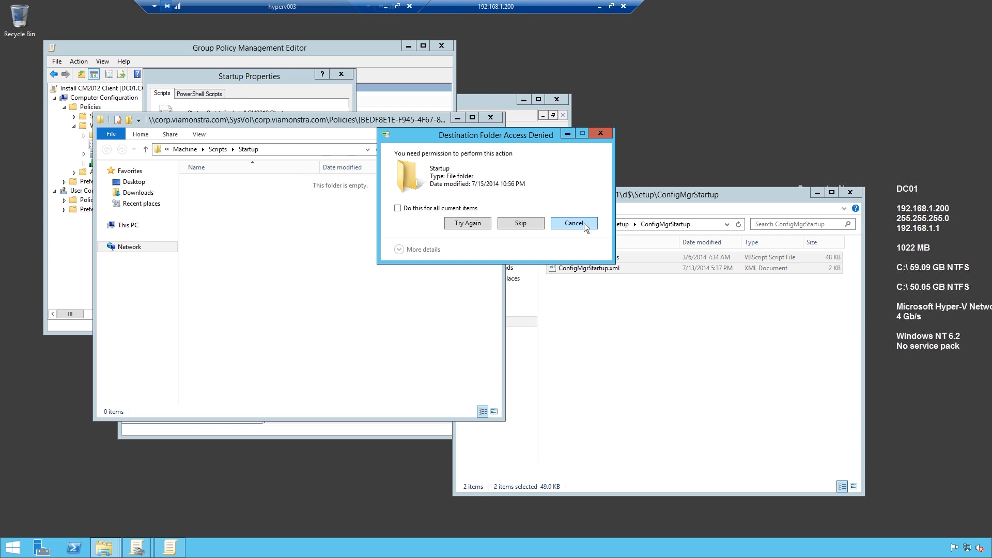
Copy ConfigMgrStartup.vbs and .xml into the SYSVOL Startup folder, granting permission via Continue
left_click(573, 223)
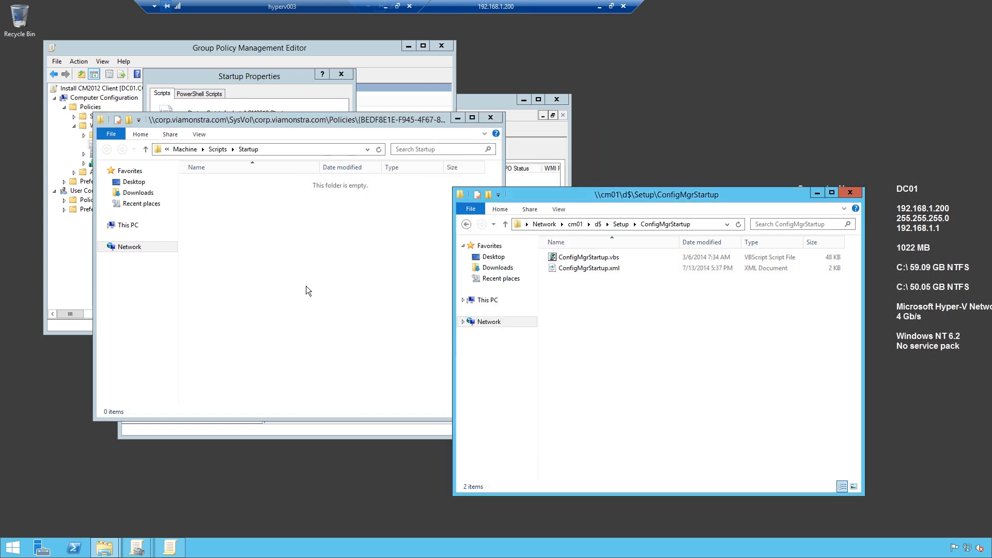
left_click(285, 119)
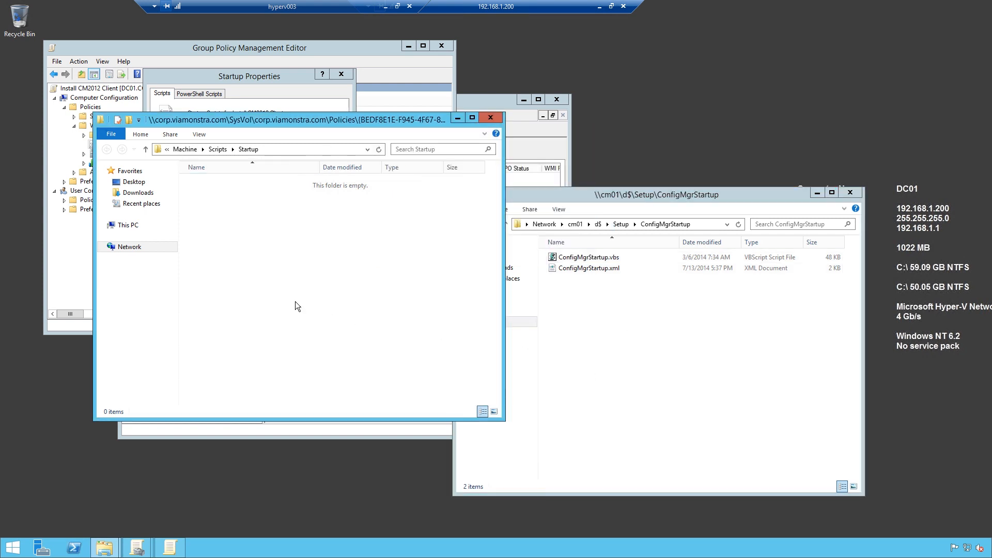
mouse_move(306, 291)
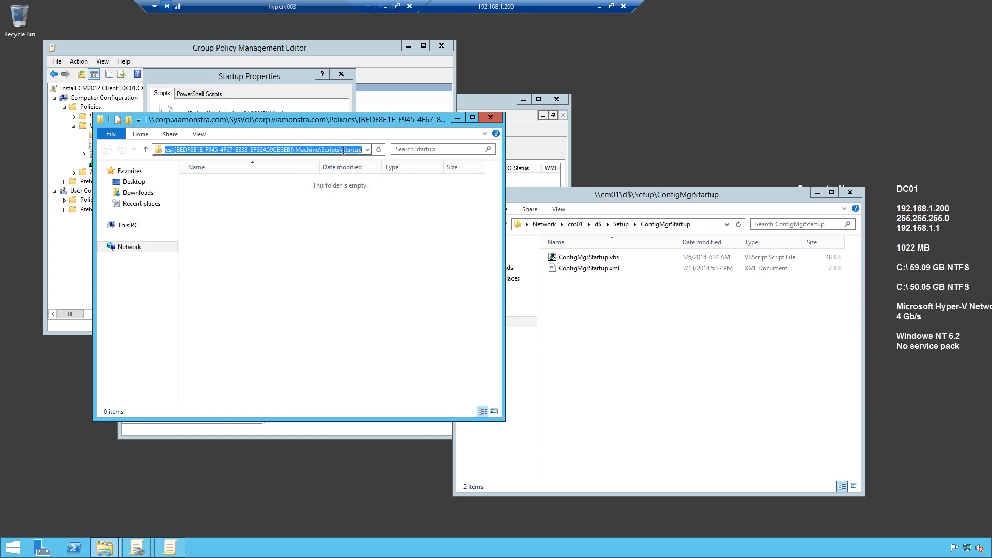
left_click(259, 148)
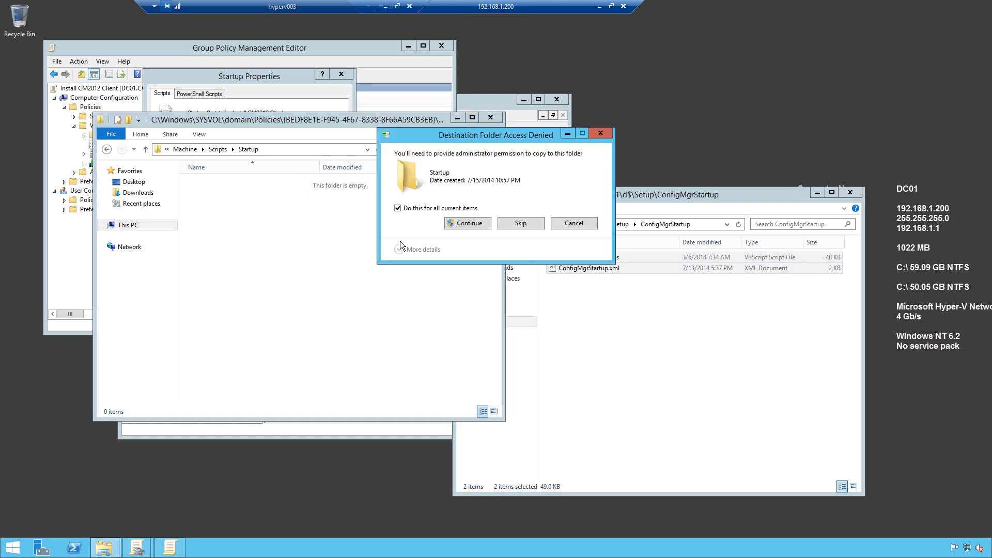
left_click(466, 223)
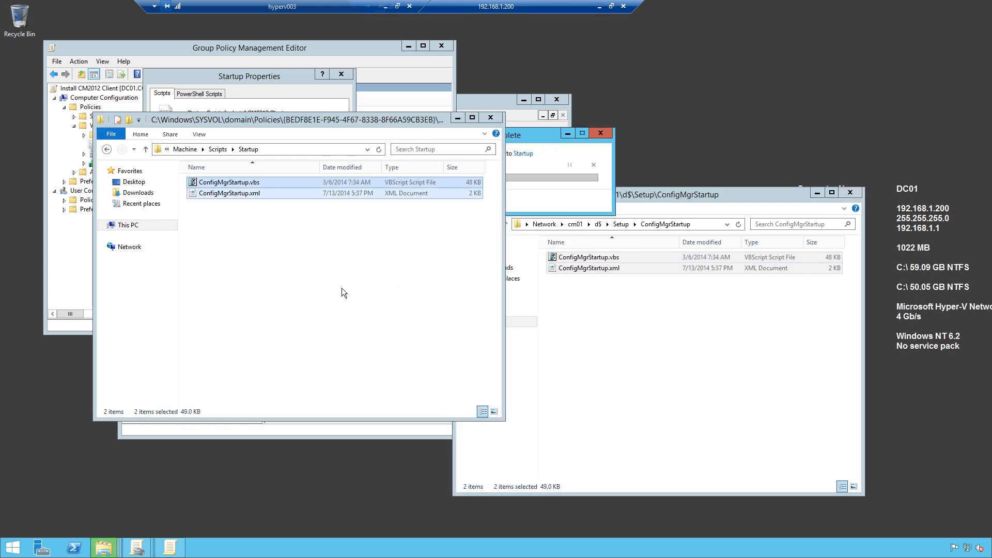
left_click(291, 119)
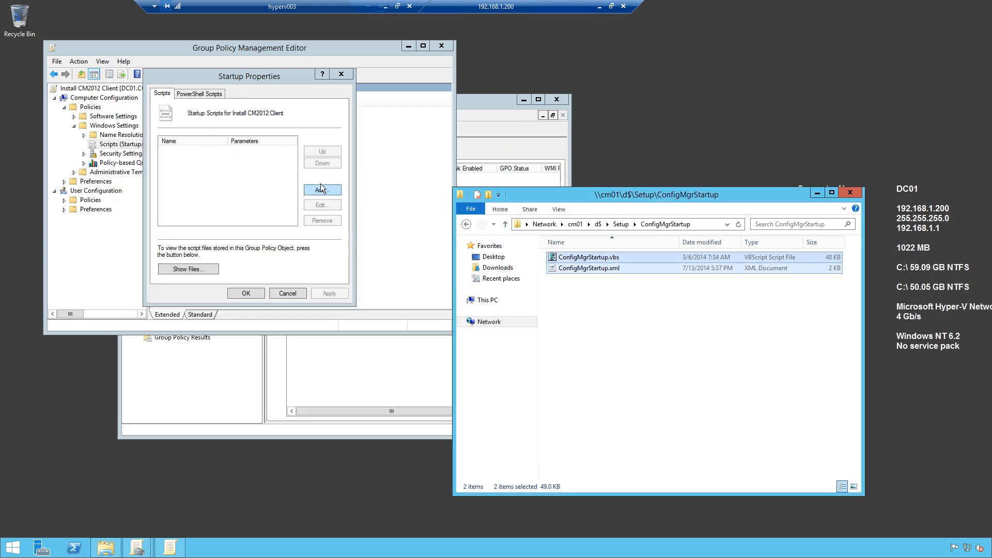
Add ConfigMgrStartup.vbs as startup script with parameter /Config ConfigMgrStartup.xml and save
left_click(321, 189)
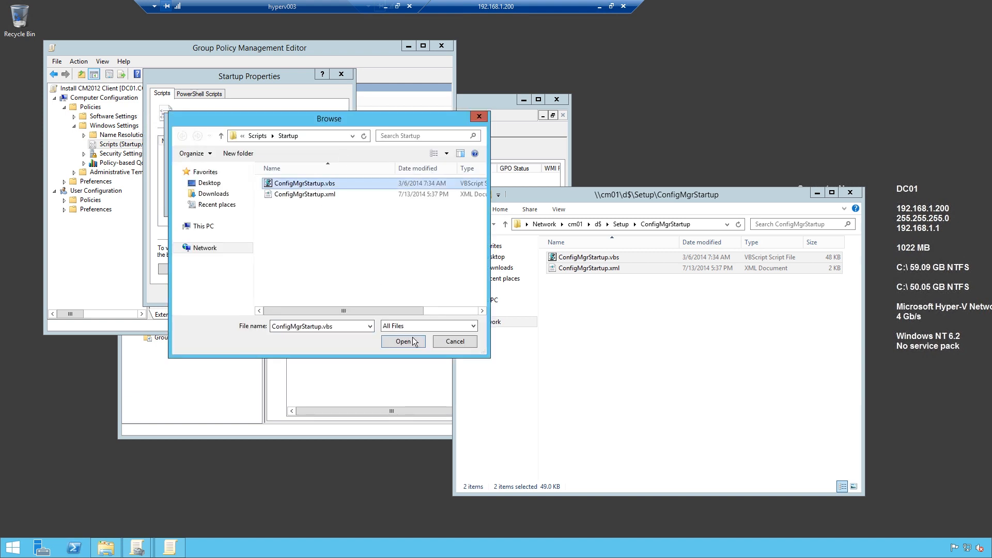
left_click(403, 341)
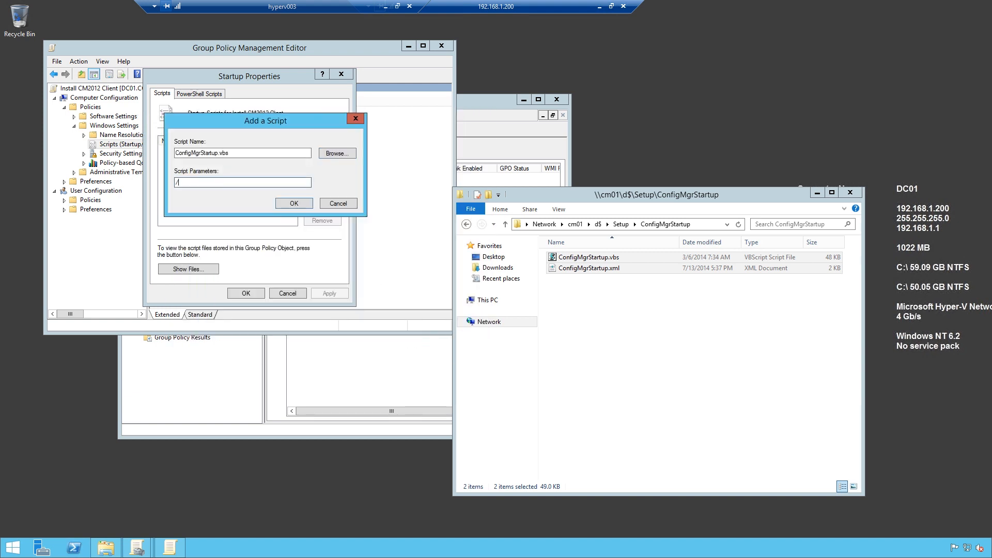
type("Config:ConfigMgrStartup.xml")
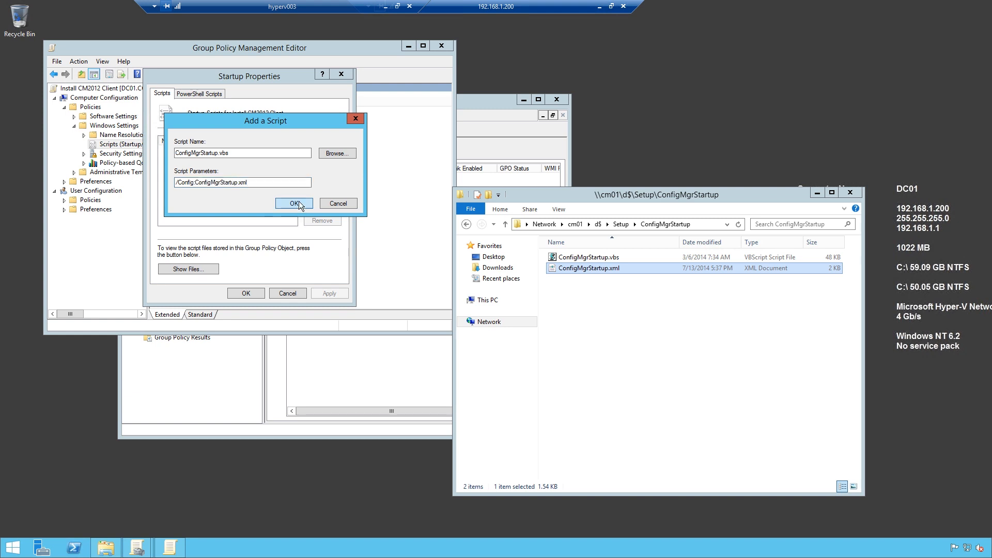
left_click(294, 204)
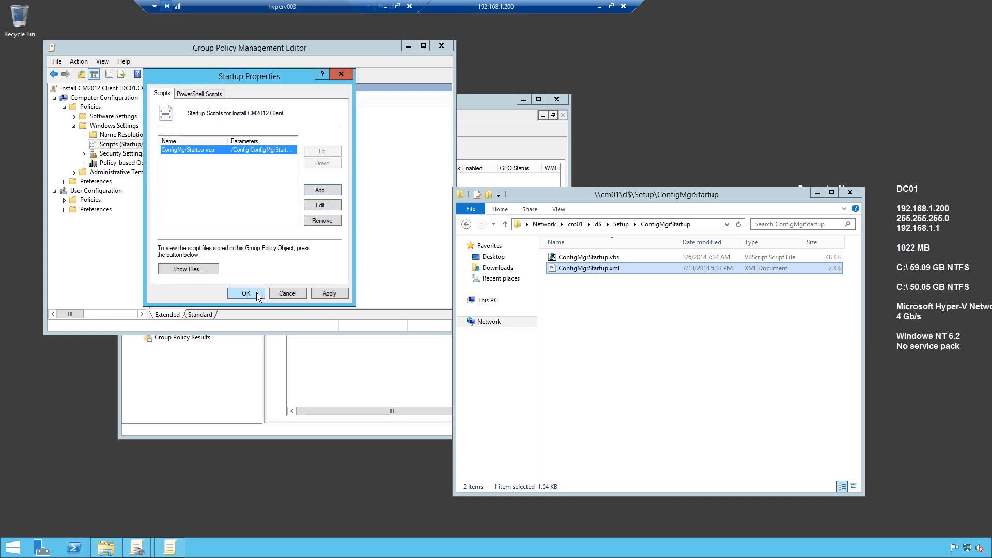
left_click(245, 293)
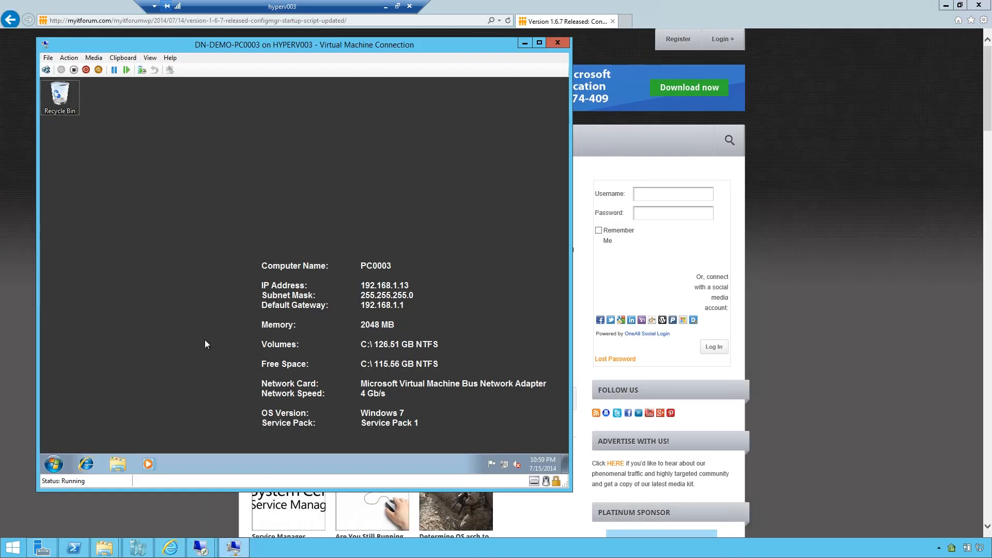
Restart PC0003, sign back in, and browse to C:\Windows\temp holding ConfigMgrStartup.vbs.log
type("c:\\w")
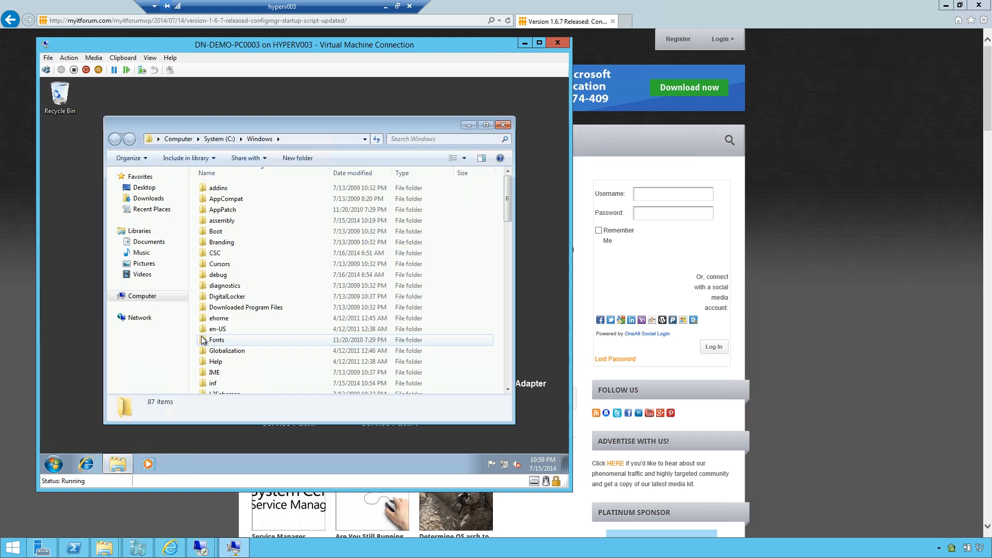
left_click(503, 125)
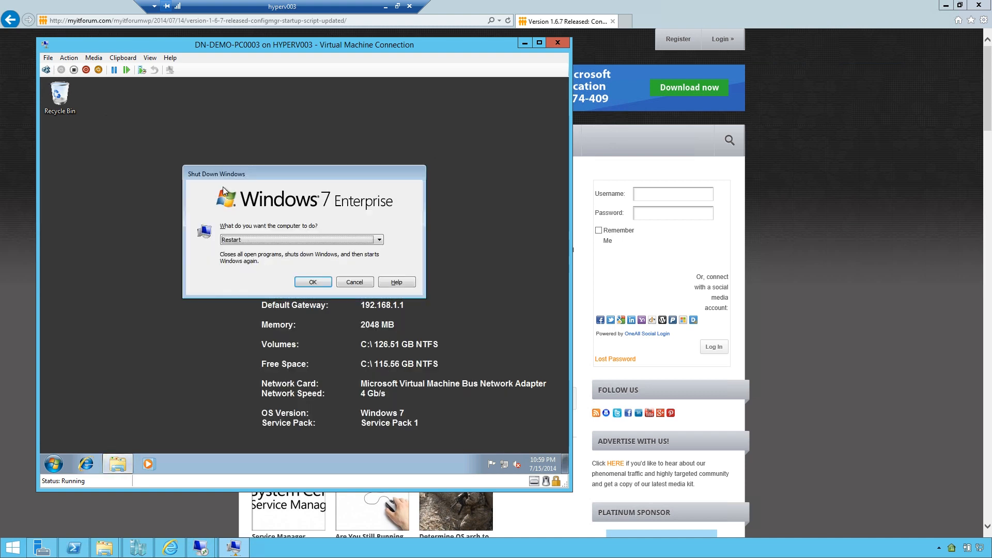
left_click(312, 281)
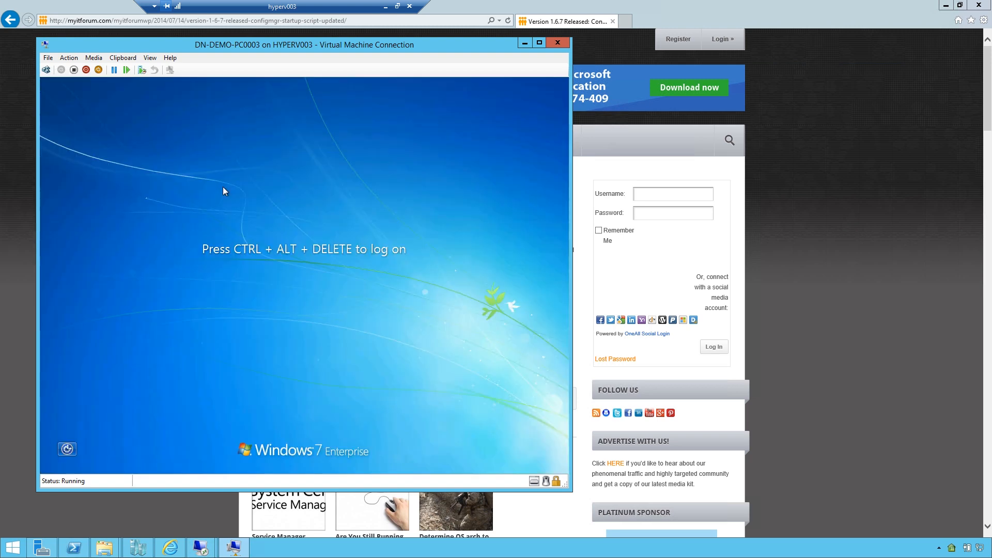
key("ctrl+alt+delete")
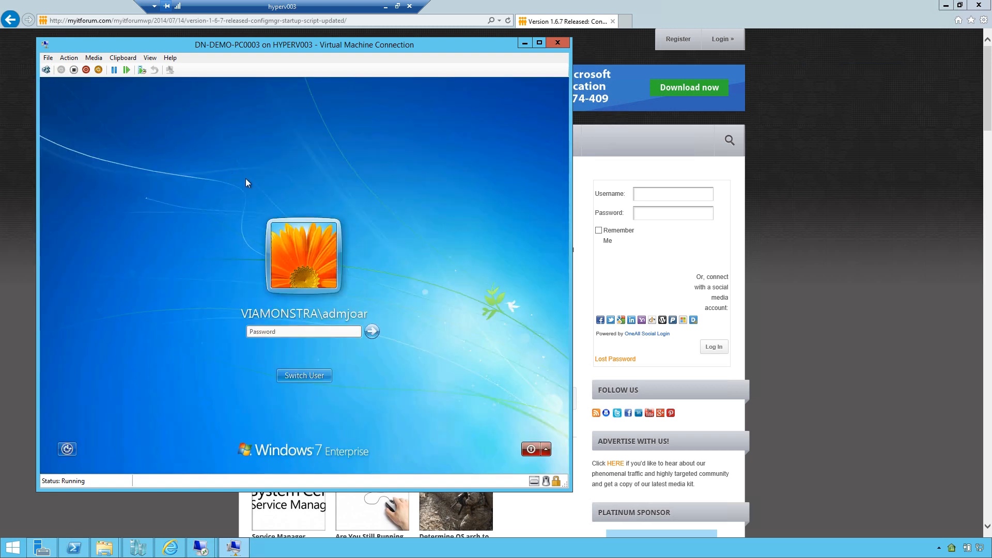
left_click(371, 330)
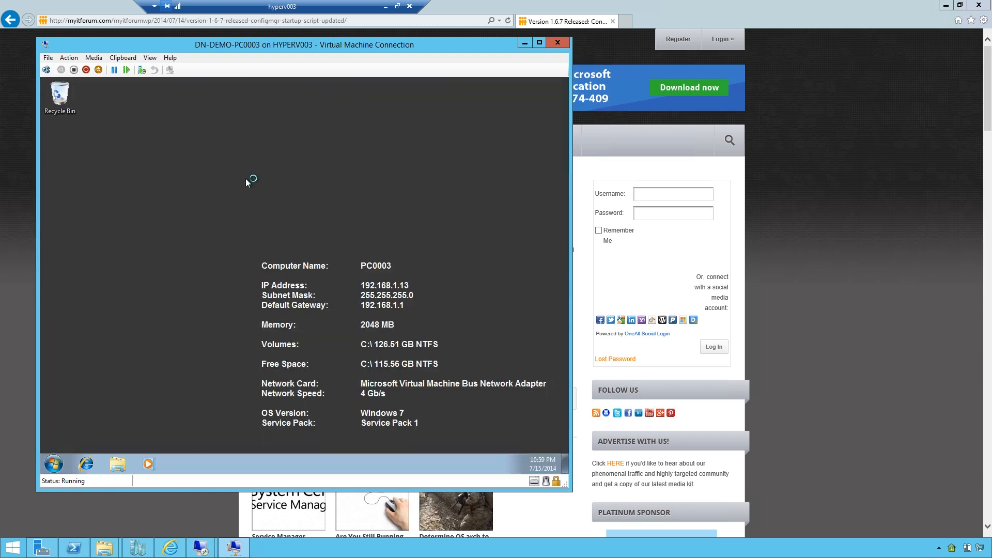
type("c:\\Windows\\temp")
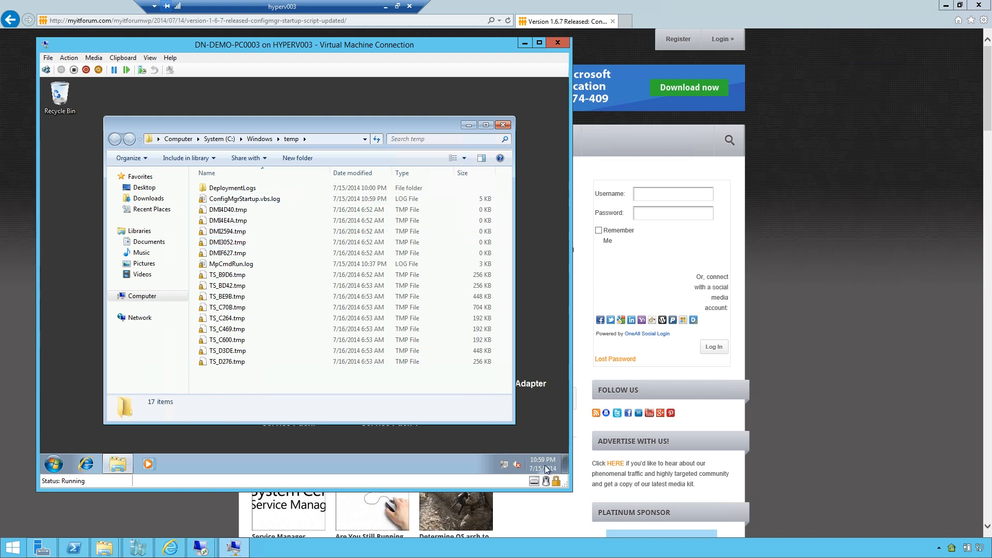
View ConfigMgrStartup.vbs.log in CMTrace maximized, showing the client install with KB2970177
left_click(245, 198)
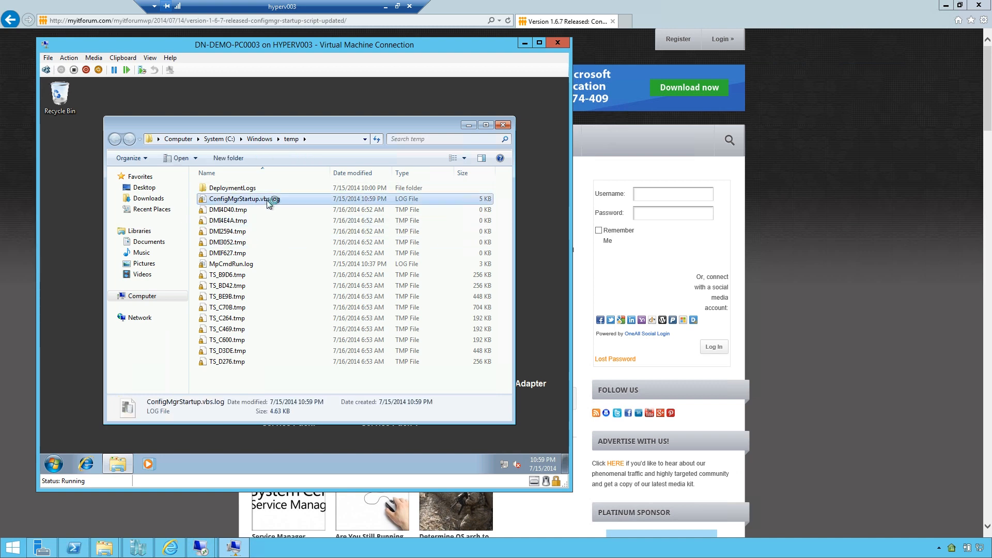
double_click(241, 199)
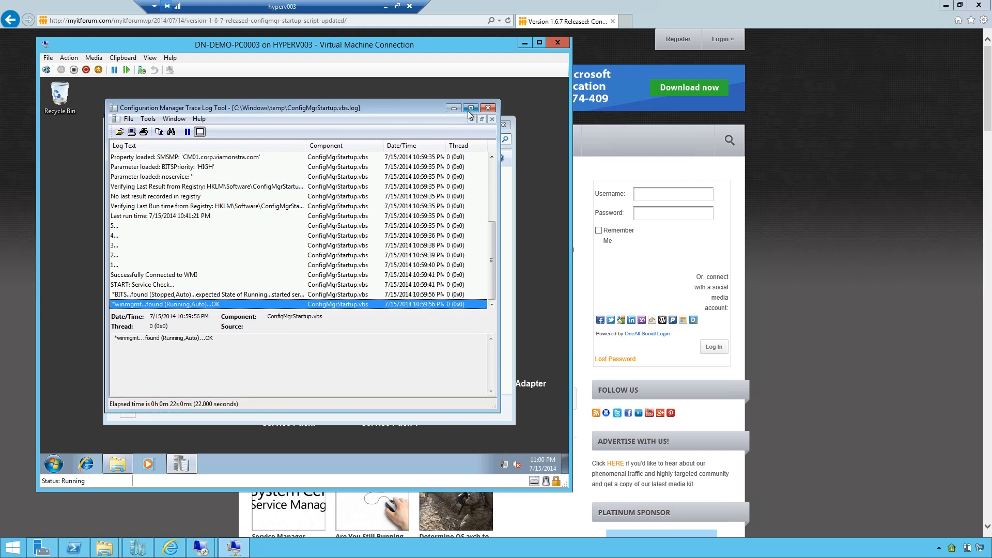
left_click(471, 108)
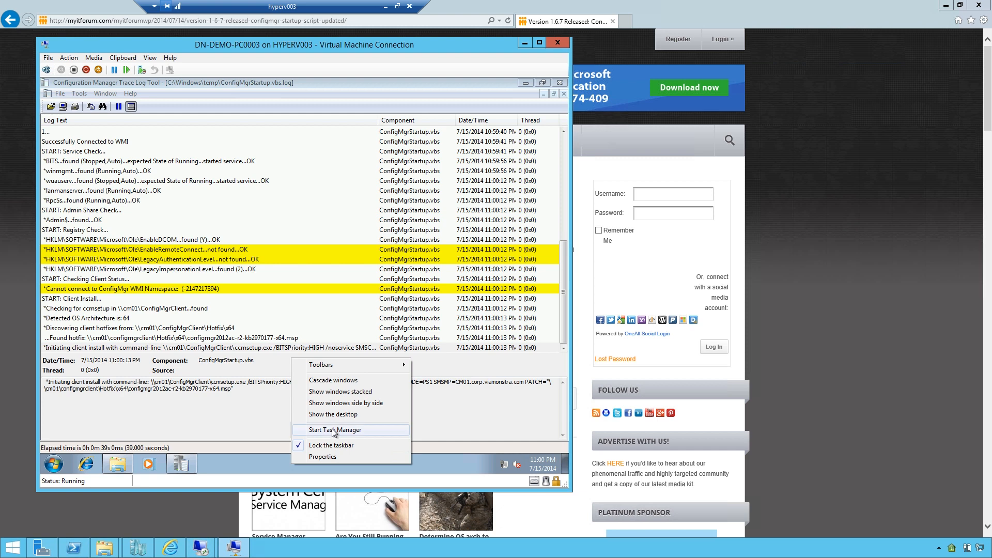
left_click(335, 430)
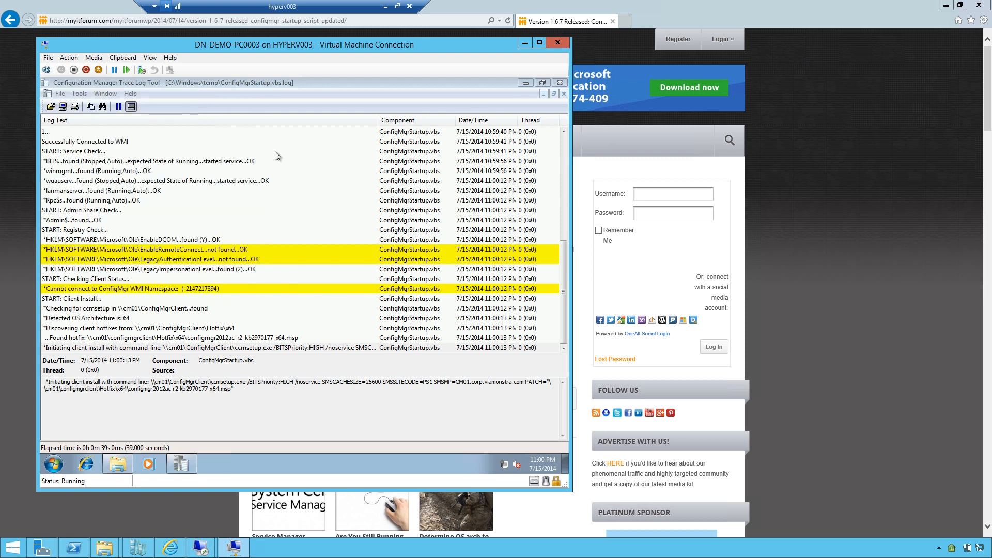
Browse to C:\Windows\ccmsetup, grant access, review Logs\ccmsetup.log, then minimize the VM
type("c:\\w")
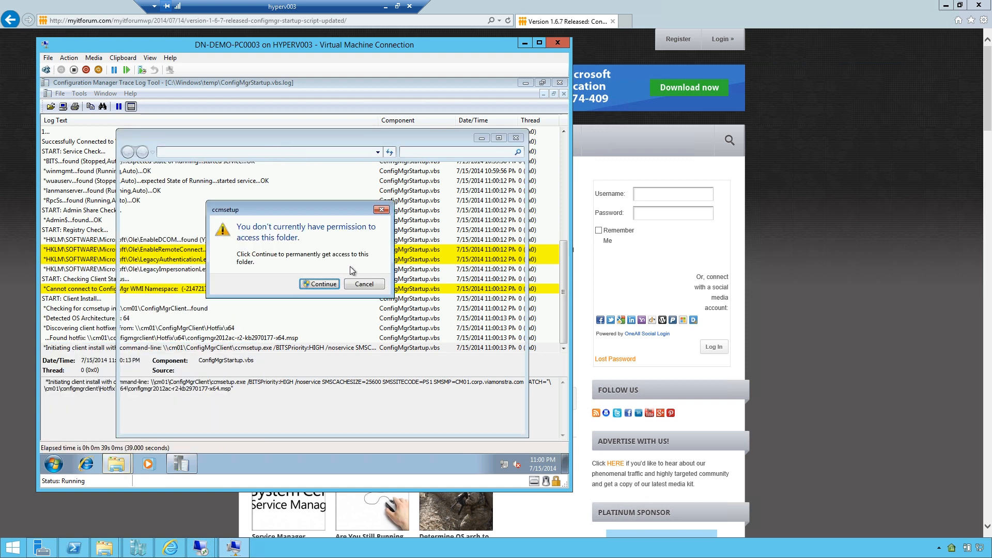
left_click(320, 283)
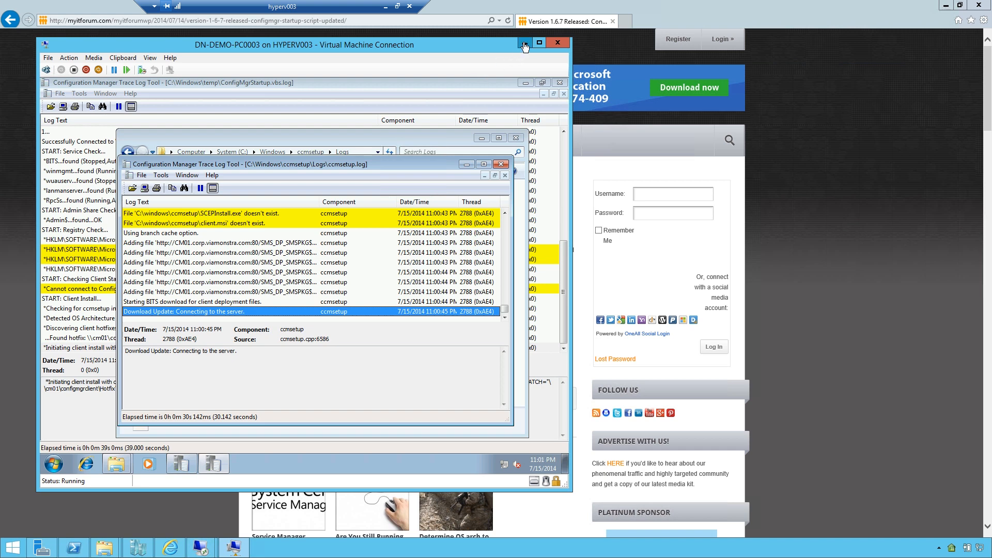
left_click(557, 43)
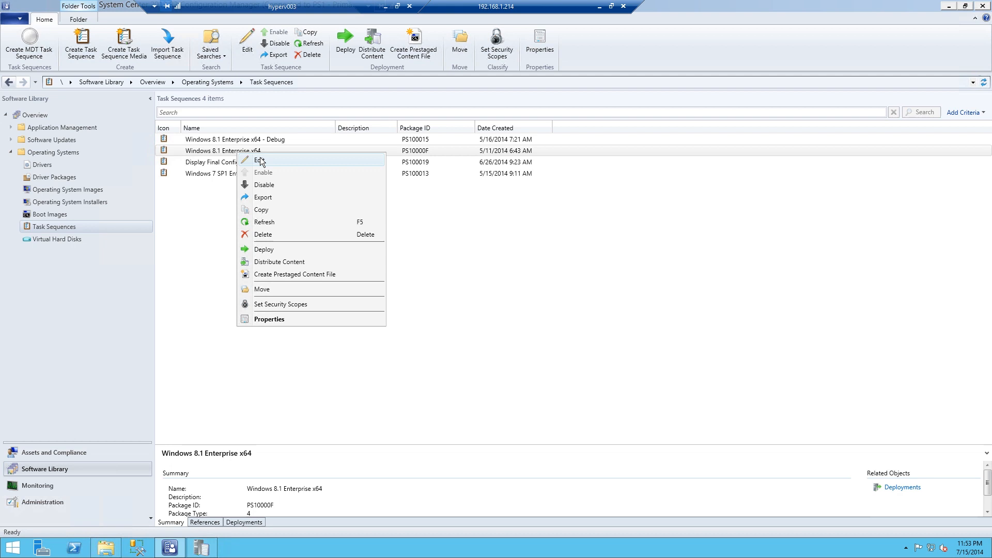
Edit Windows 8.1 Enterprise x64, adding a Set Task Sequence Variable step: SMSTSPostAction = shutdown /r /t 0
left_click(261, 159)
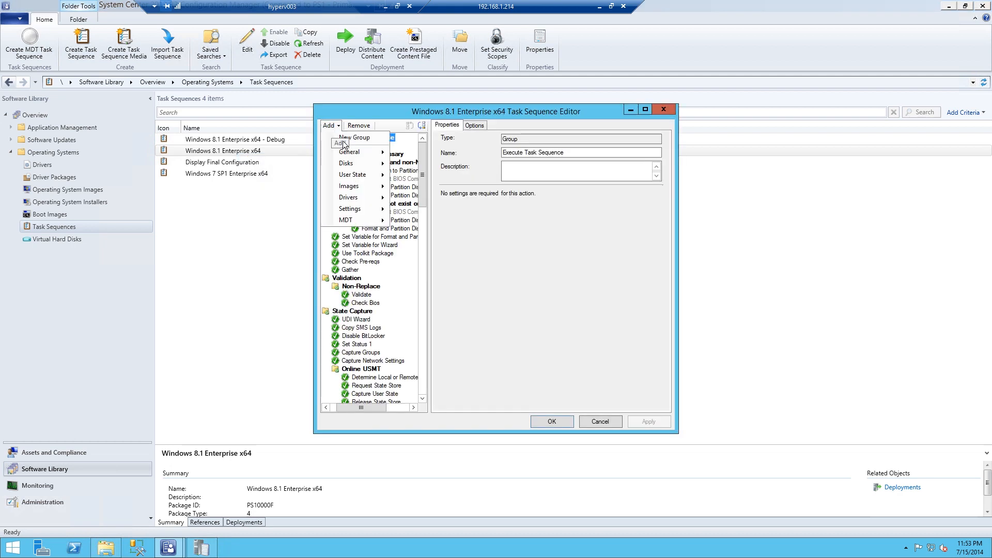
mouse_move(348, 152)
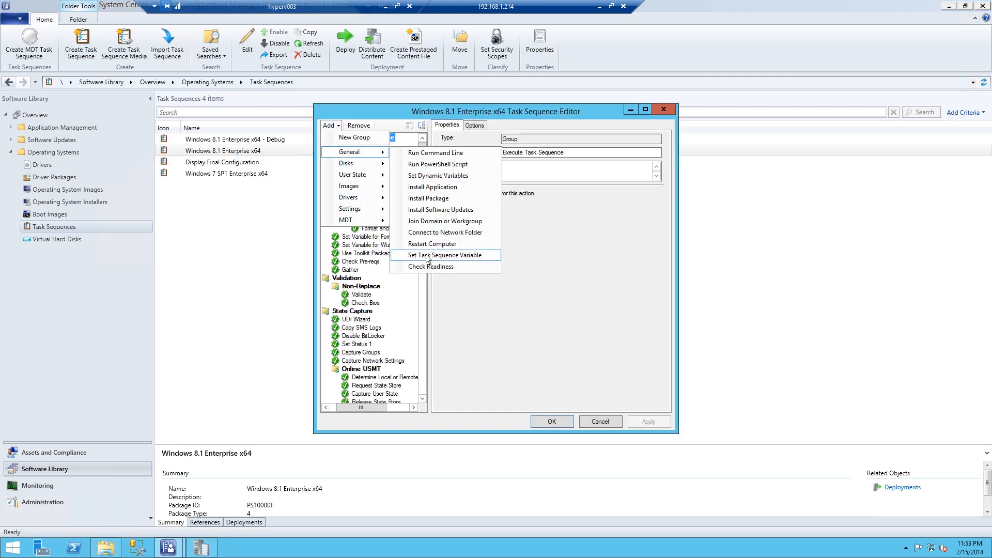
left_click(445, 255)
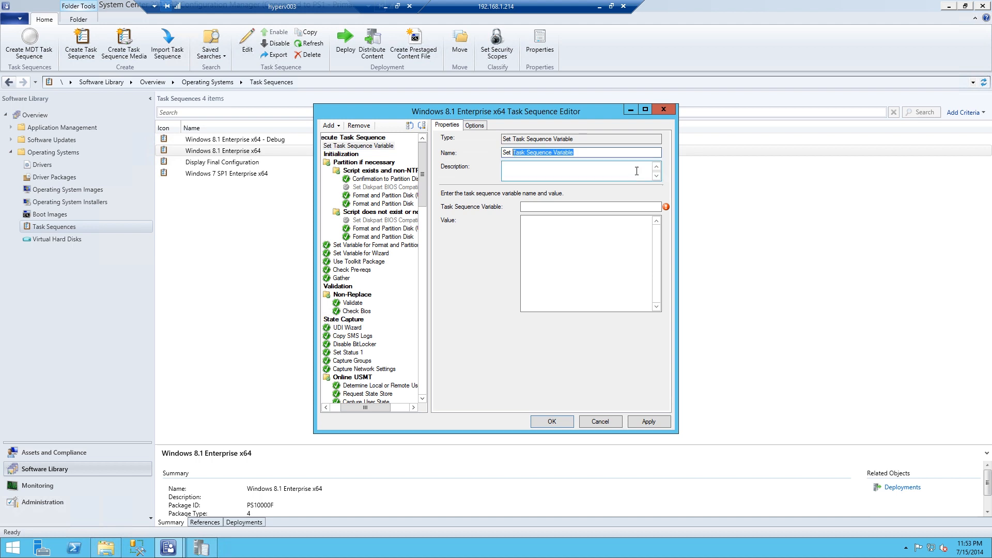
type("SMSTSPostAct")
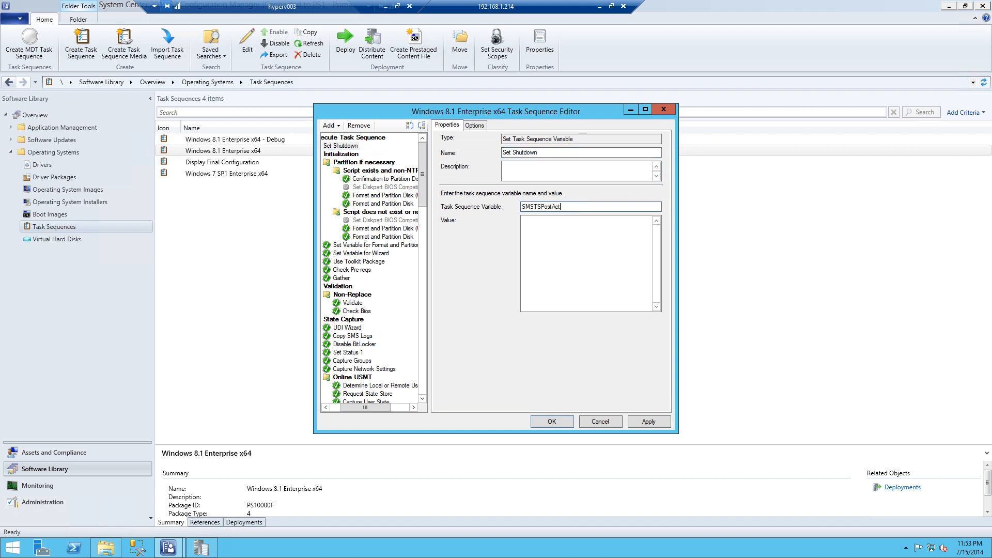
type("shutdown /r /t 0")
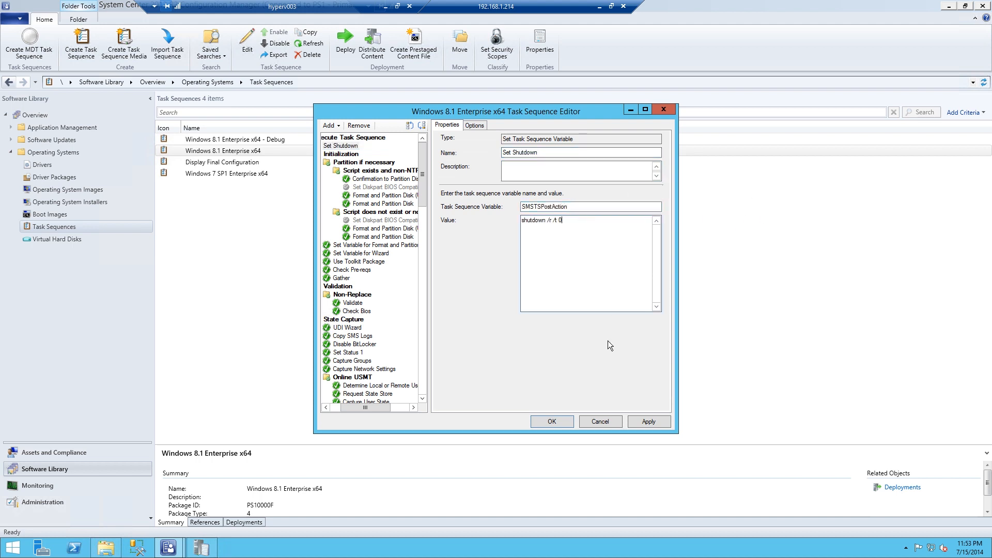
mouse_move(566, 419)
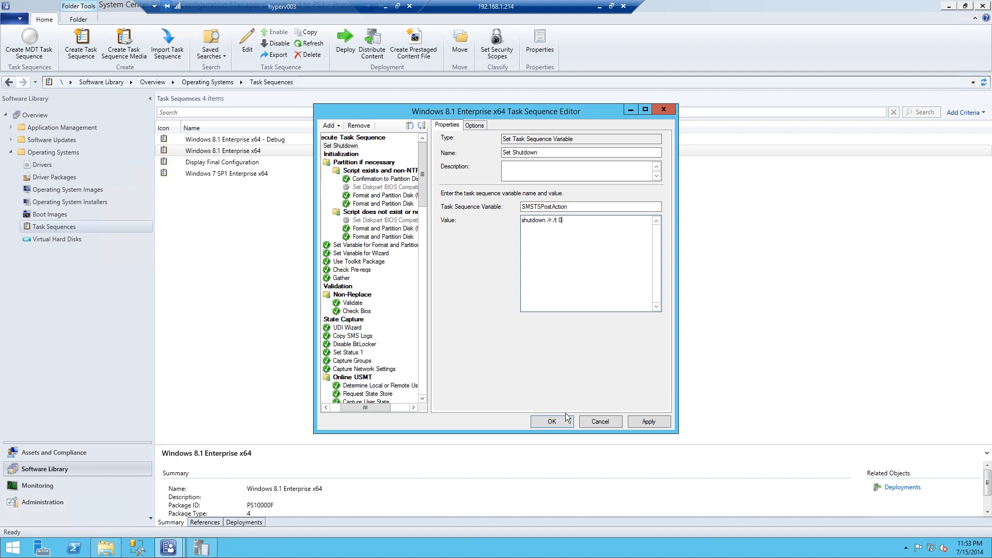